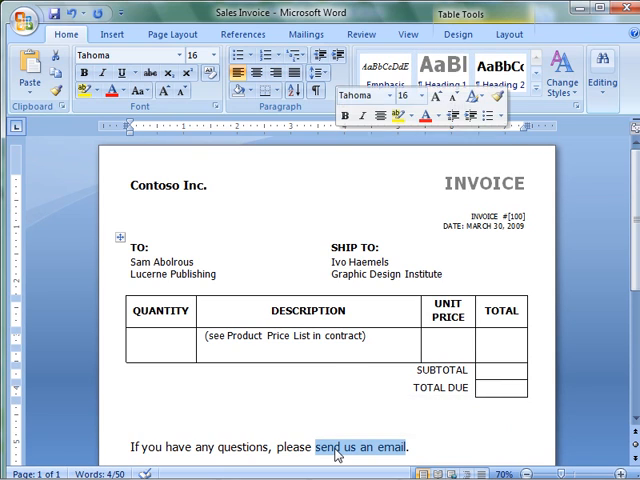
Start a hyperlink on the phrase 'send us an email' targeting an e-mail address
{"action": "right_click", "coordinate": [350, 446]}
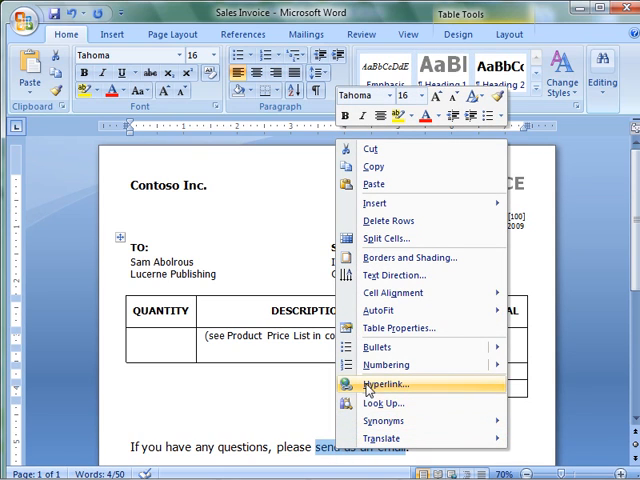
{"action": "left_click", "coordinate": [388, 384]}
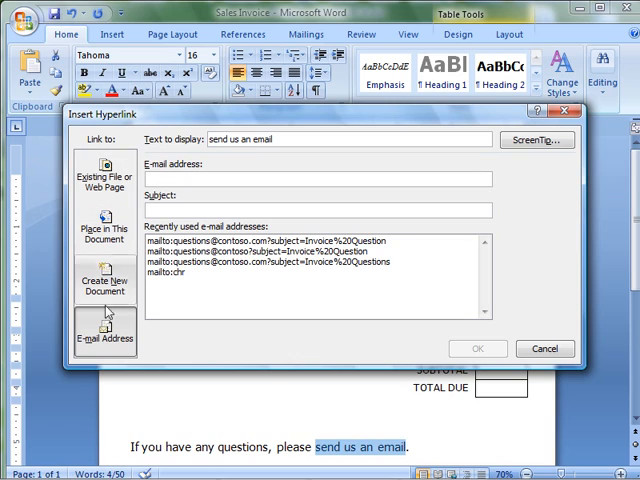
{"action": "type", "text": "q"}
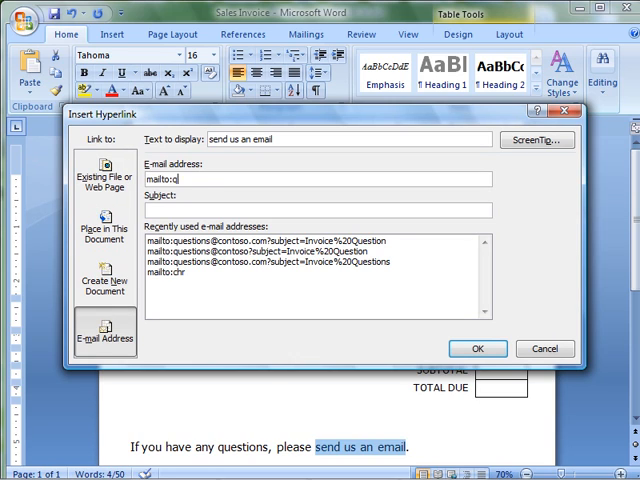
{"action": "type", "text": "uestions@"}
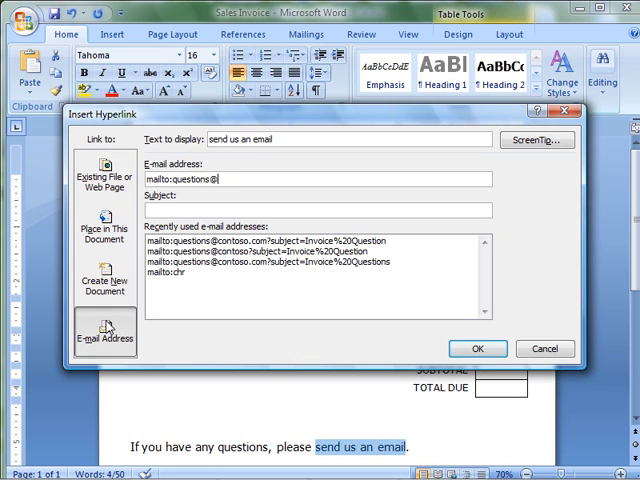
{"action": "type", "text": "contoso.c"}
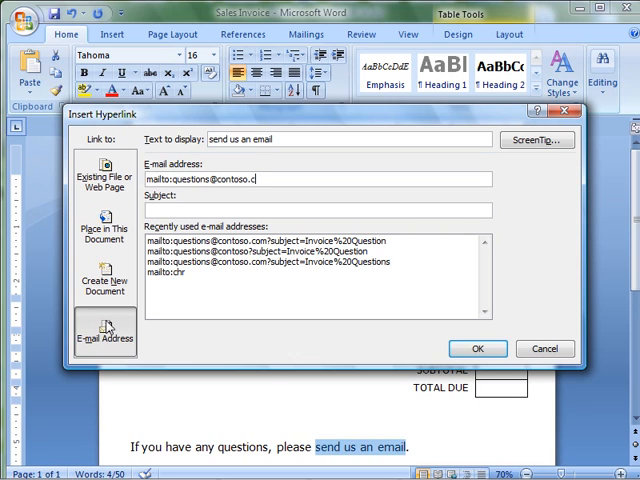
{"action": "type", "text": "Invoice Question"}
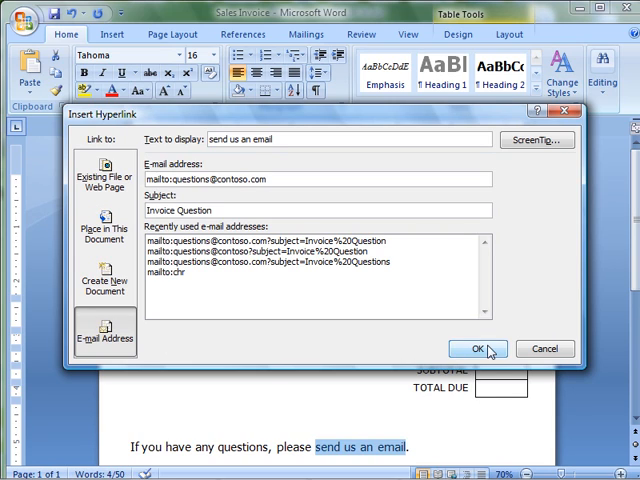
{"action": "left_click", "coordinate": [476, 348]}
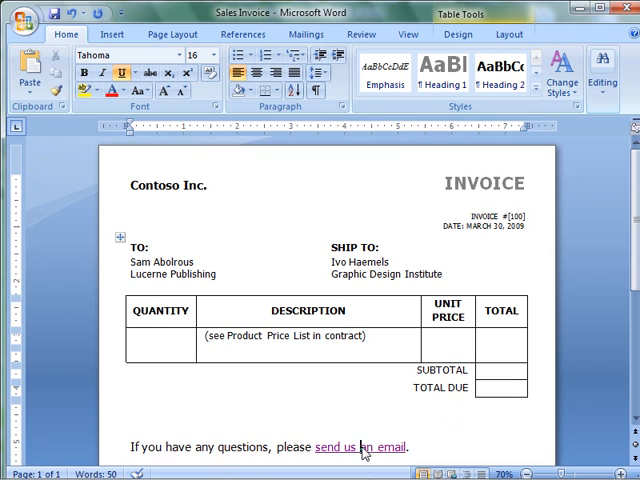
{"action": "left_click", "coordinate": [342, 446]}
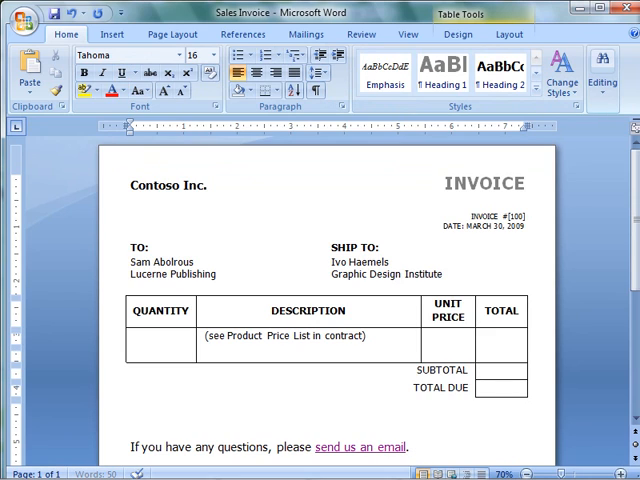
{"action": "type", "text": "Or visit"}
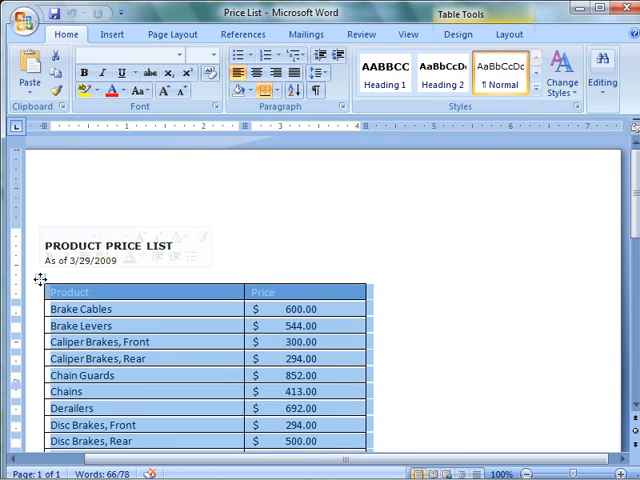
Bookmark the selected price table in the Price List document as 'Table'
{"action": "left_click", "coordinate": [112, 32]}
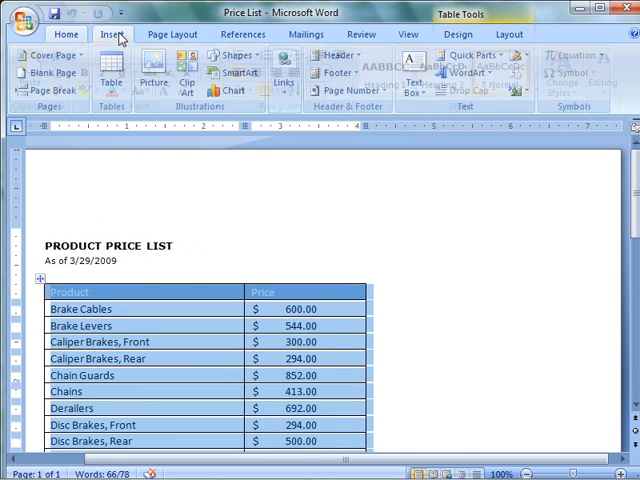
{"action": "left_click", "coordinate": [284, 72]}
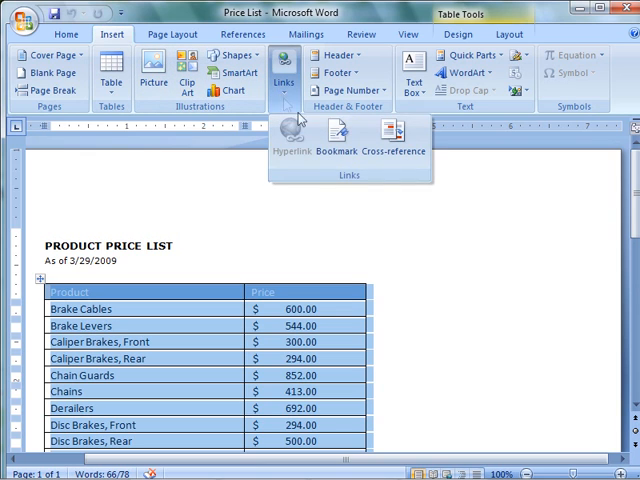
{"action": "left_click", "coordinate": [336, 136]}
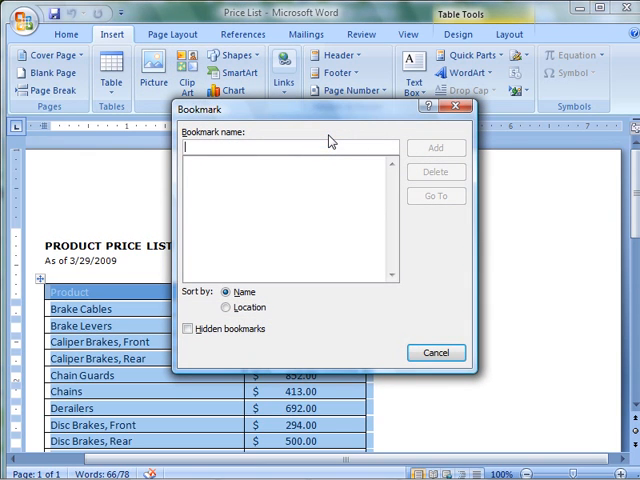
{"action": "type", "text": "Table"}
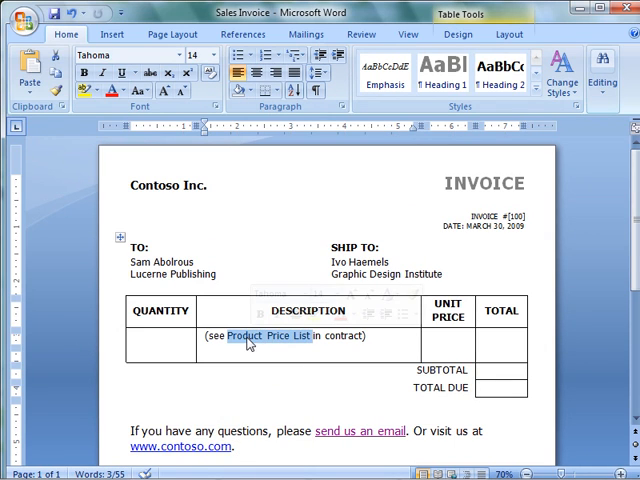
Link 'Product Price List' to the Table bookmark inside the Price List document
{"action": "right_click", "coordinate": [248, 336]}
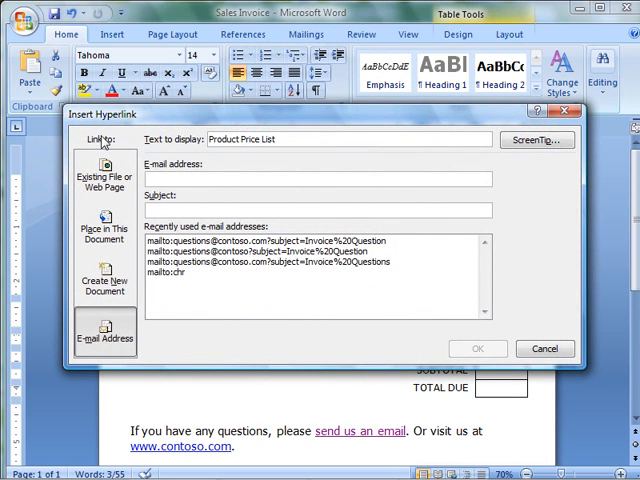
{"action": "left_click", "coordinate": [104, 180]}
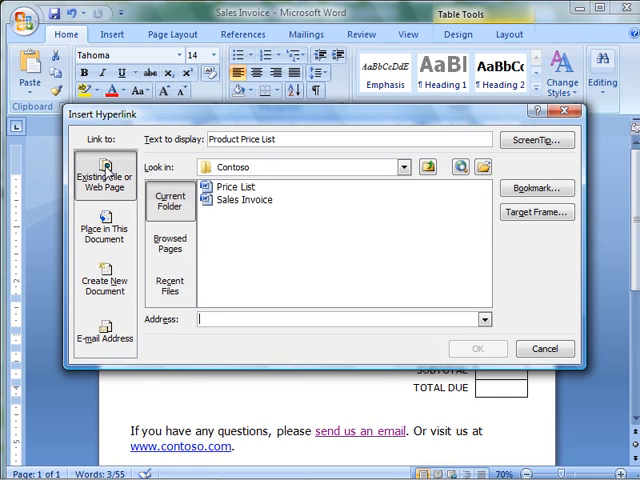
{"action": "left_click", "coordinate": [236, 190]}
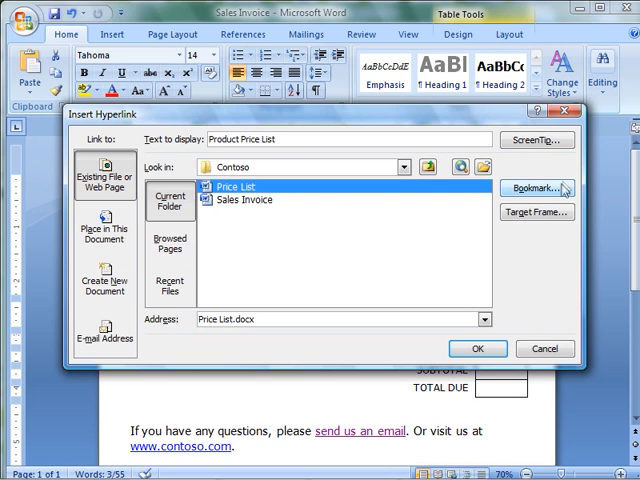
{"action": "left_click", "coordinate": [536, 188]}
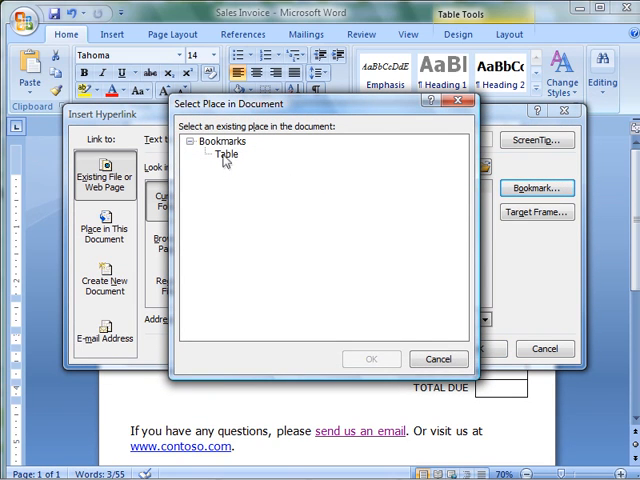
{"action": "left_click", "coordinate": [212, 152]}
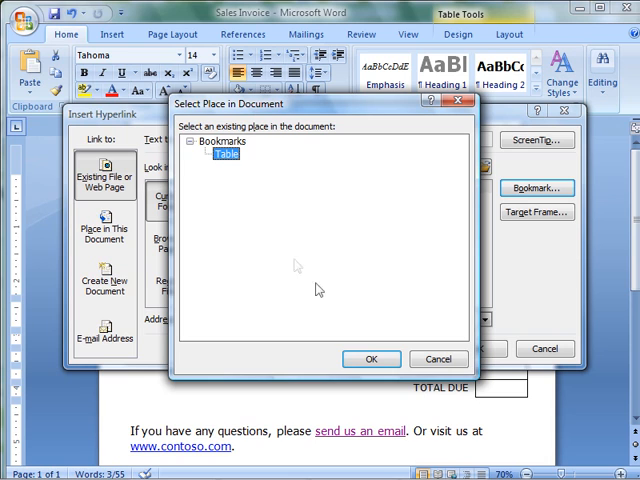
{"action": "left_click", "coordinate": [372, 360]}
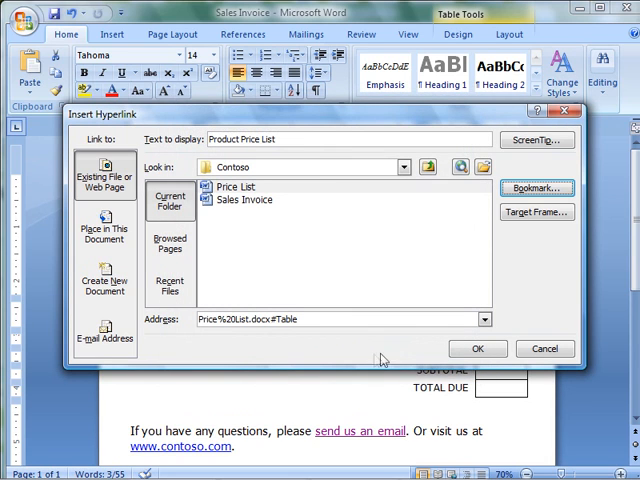
{"action": "left_click", "coordinate": [476, 348]}
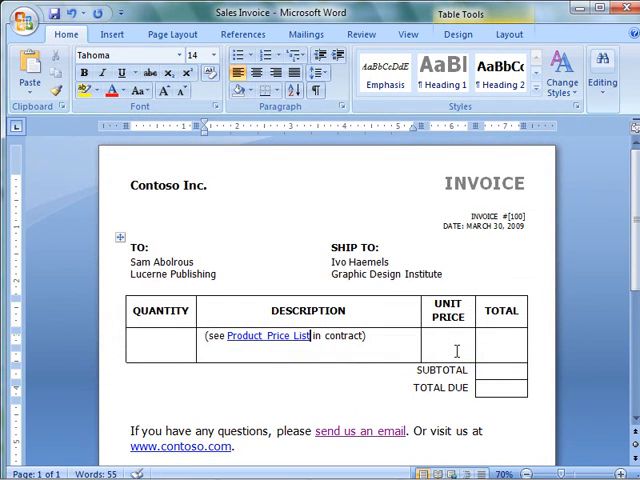
{"action": "mouse_move", "coordinate": [270, 336]}
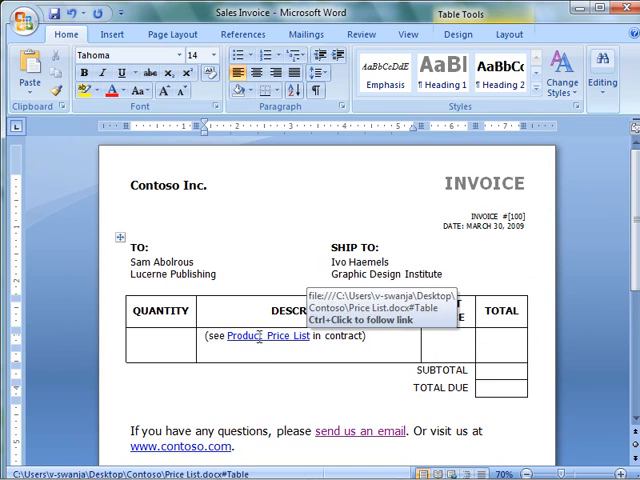
Follow the Product Price List link to open Price List at its product table
{"action": "left_click", "coordinate": [262, 336]}
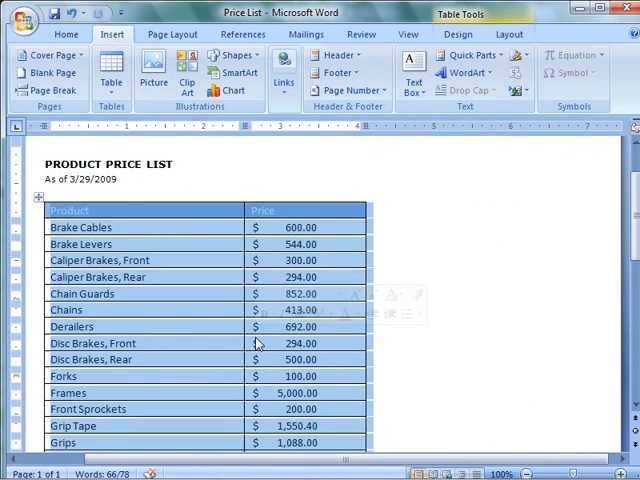